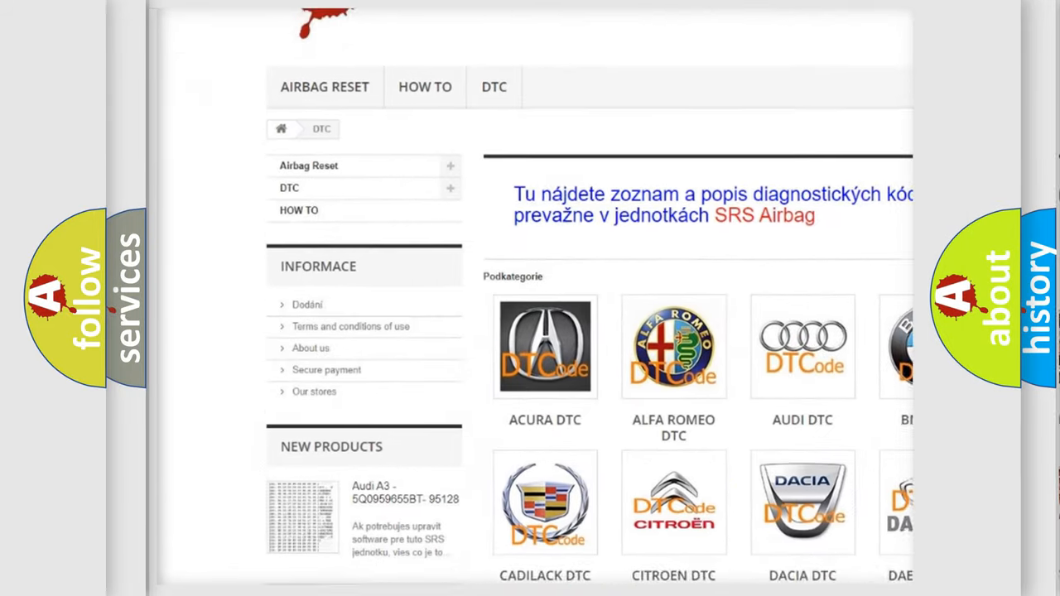
scroll(down, 3)
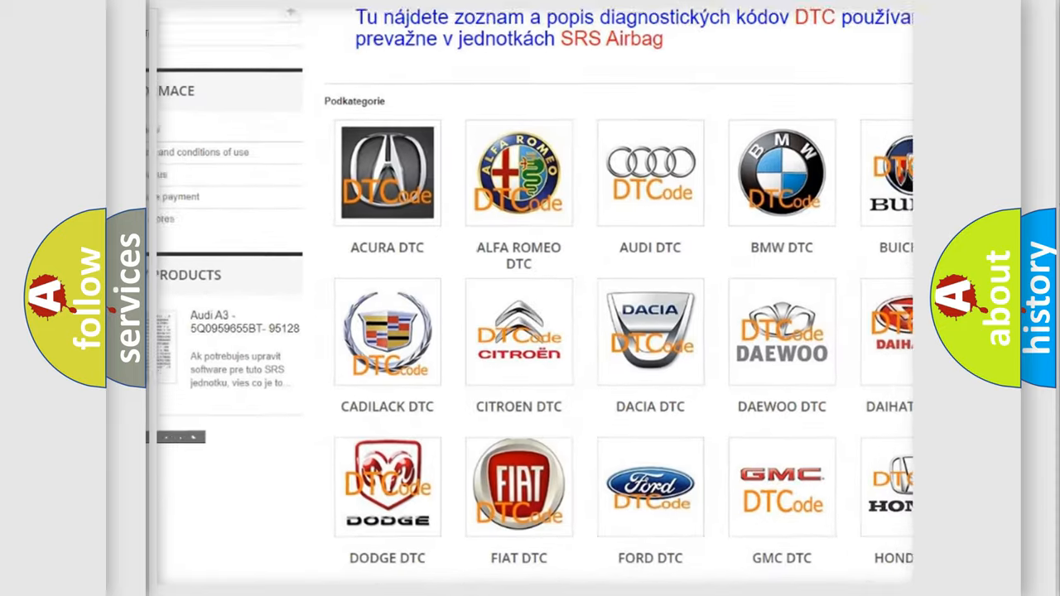
scroll(down, 3)
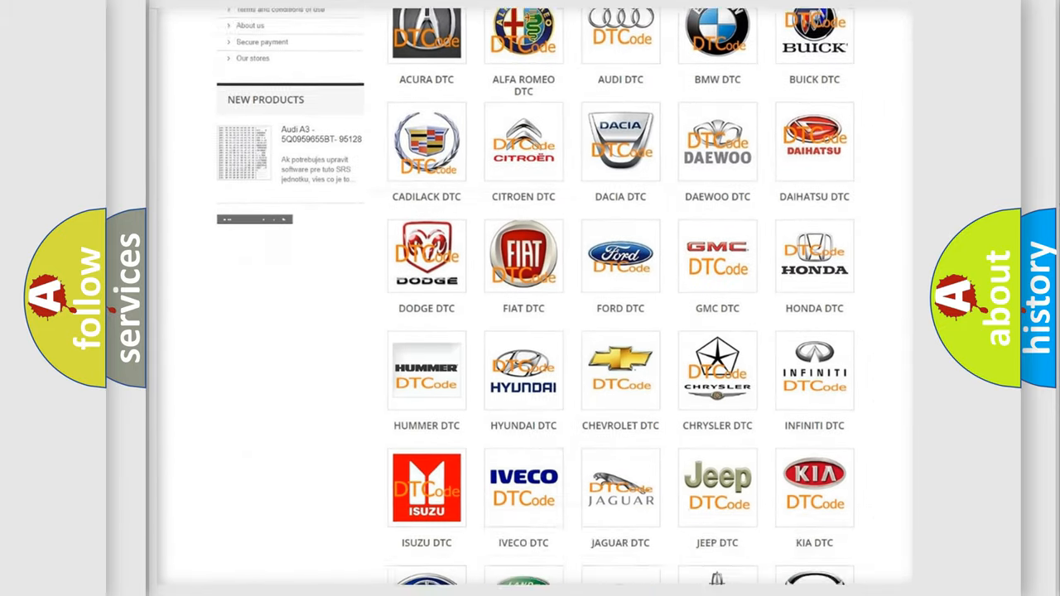
scroll(down, 3)
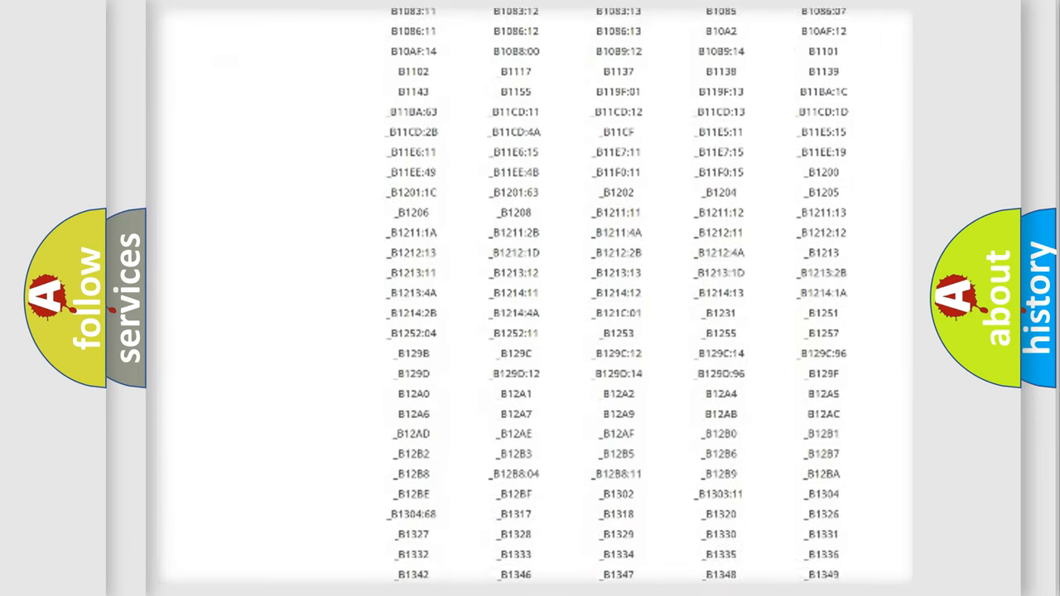
scroll(down, 3)
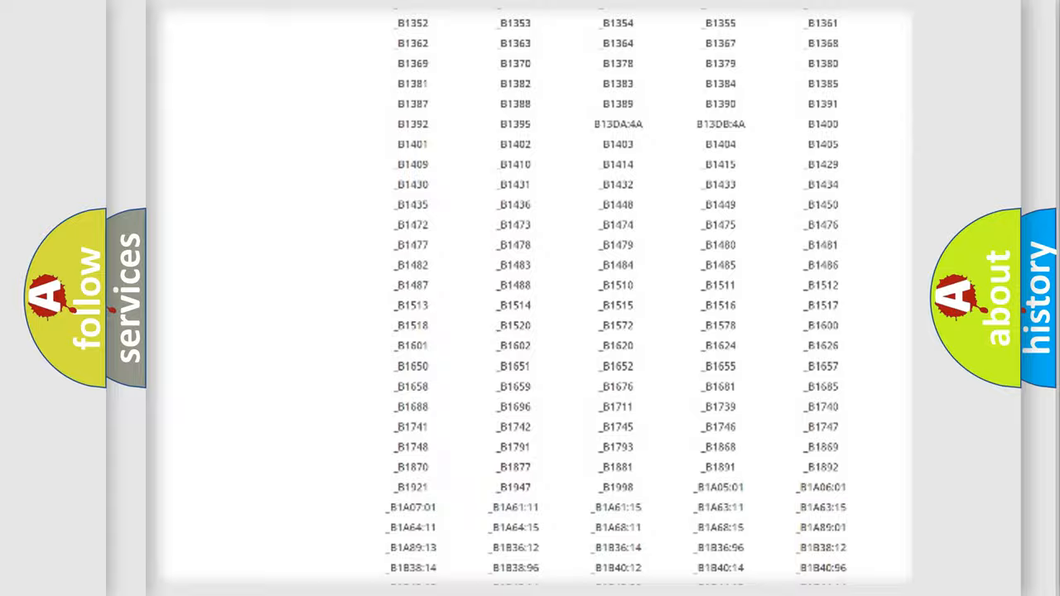